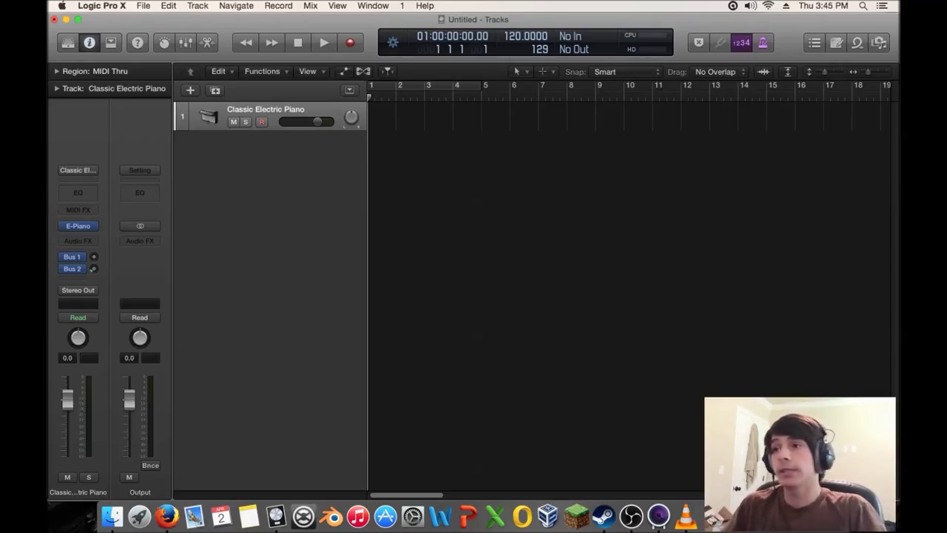
# Bring up the software instrument choices for the Classic Electric Piano track
pyautogui.click(77, 225)
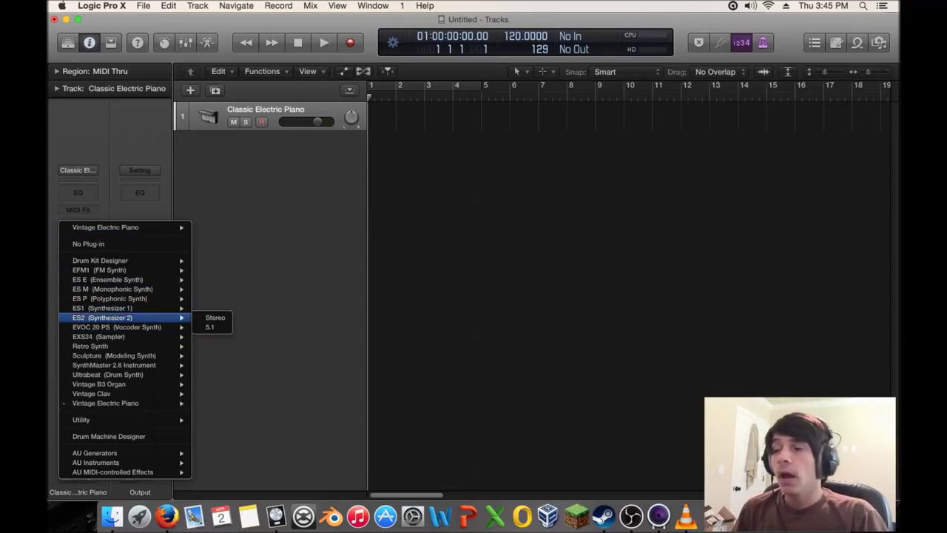
pyautogui.moveTo(89, 347)
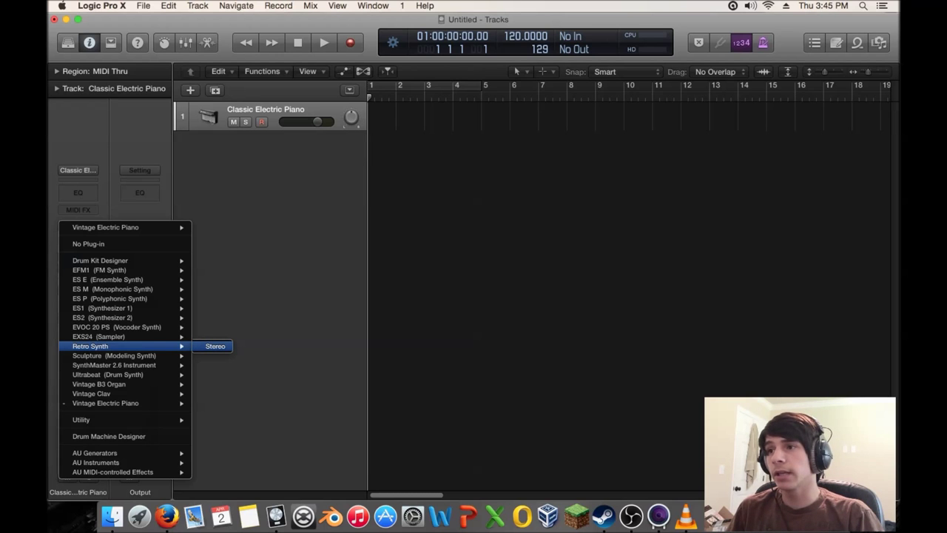
pyautogui.click(215, 346)
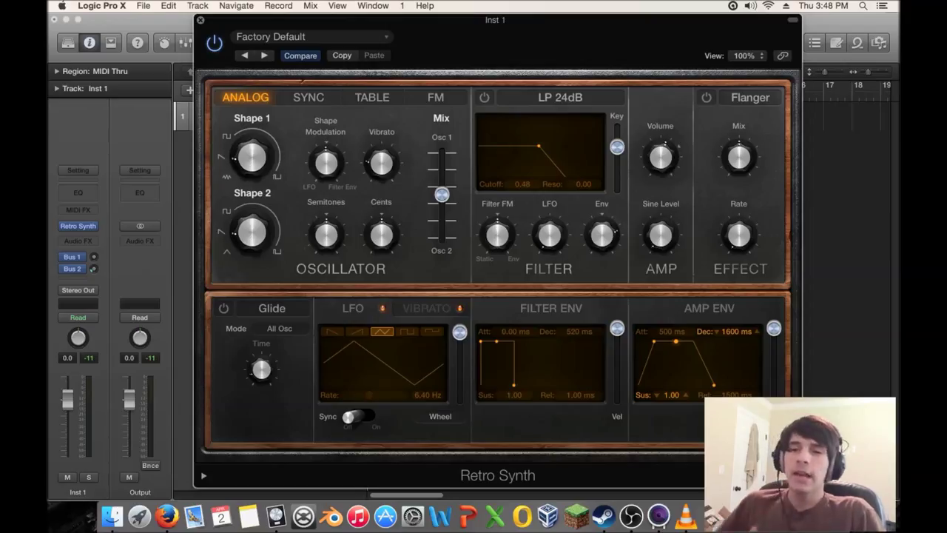
# Lengthen the amp envelope decay to around 2100 ms and adjust its sustain level
pyautogui.moveTo(675, 362); pyautogui.dragTo(675, 382)
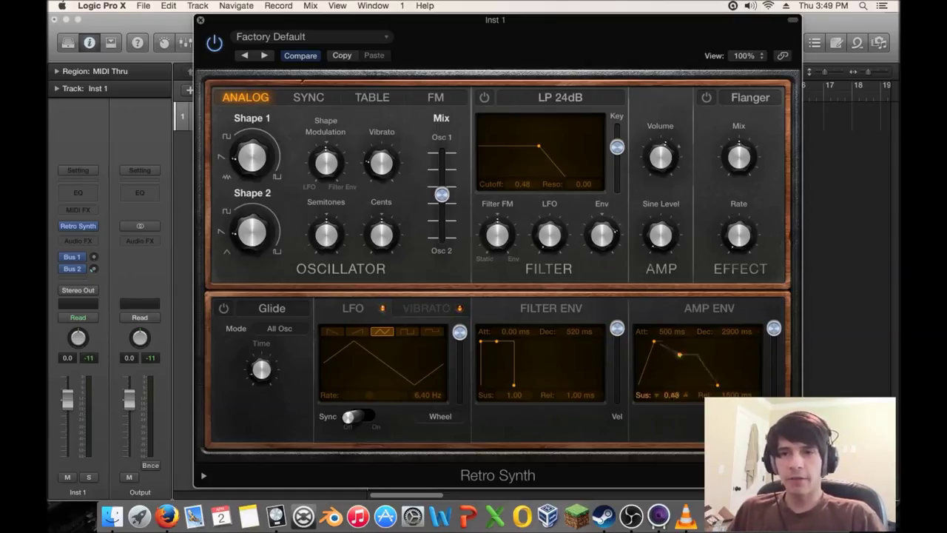
pyautogui.moveTo(679, 355); pyautogui.dragTo(680, 334)
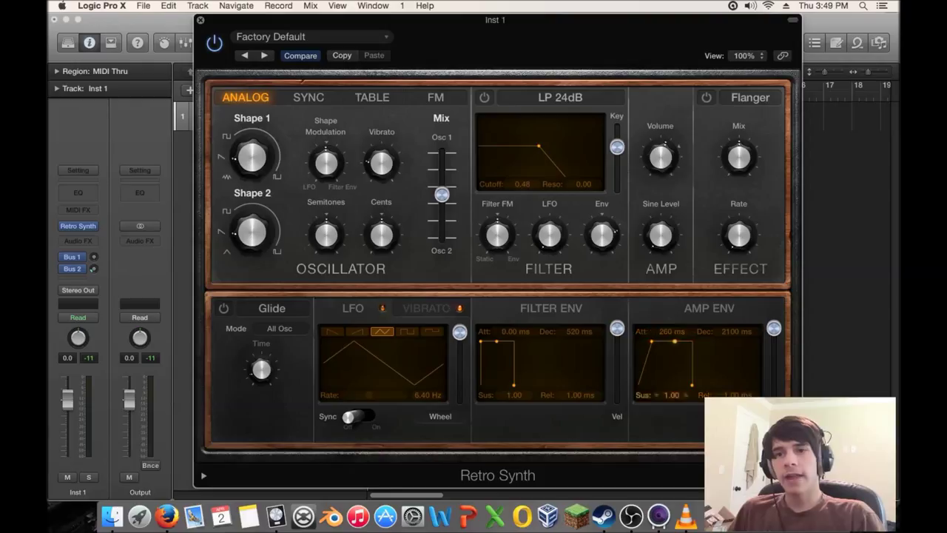
# Give the amp envelope zero attack and a short 280 ms decay, sustain left full
pyautogui.moveTo(653, 341); pyautogui.dragTo(675, 342)
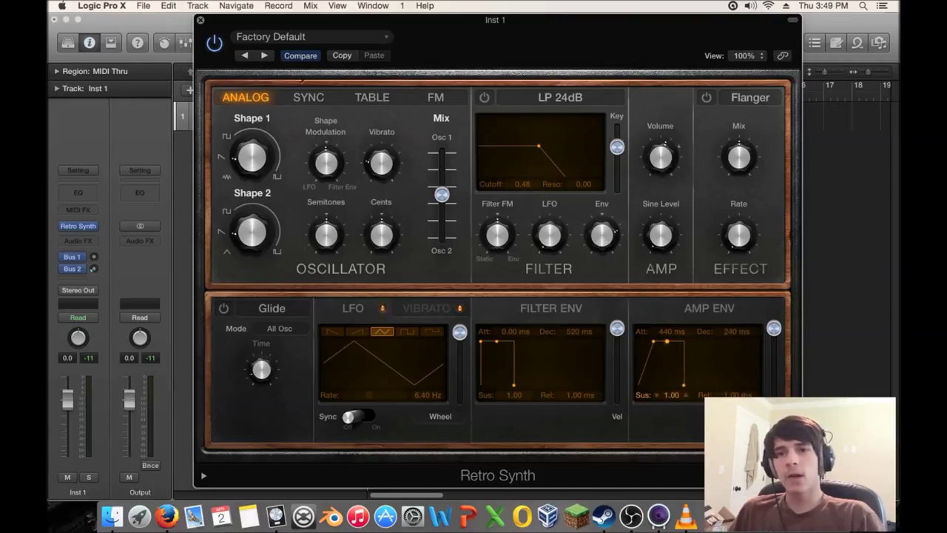
pyautogui.moveTo(684, 382); pyautogui.dragTo(684, 394)
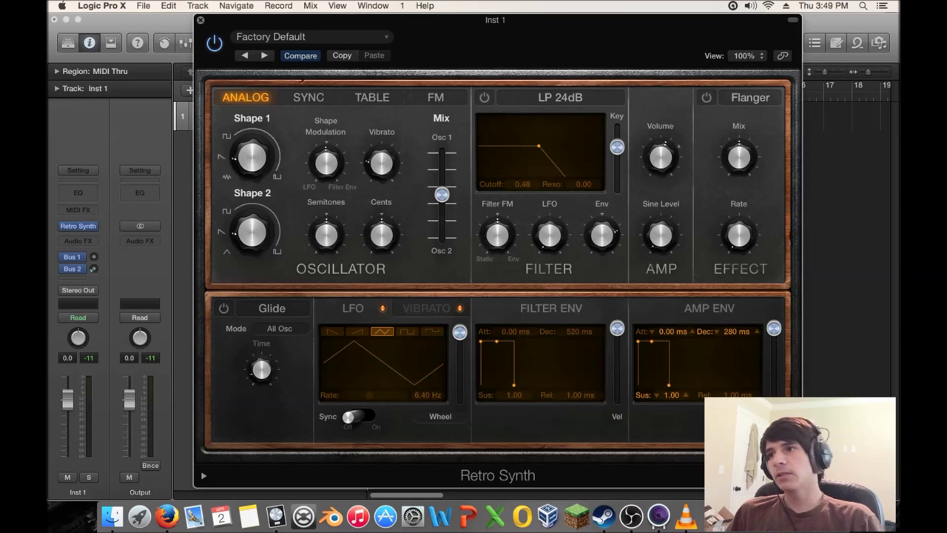
# Add a second software instrument track and load the ES2 synthesizer on it
pyautogui.click(76, 225)
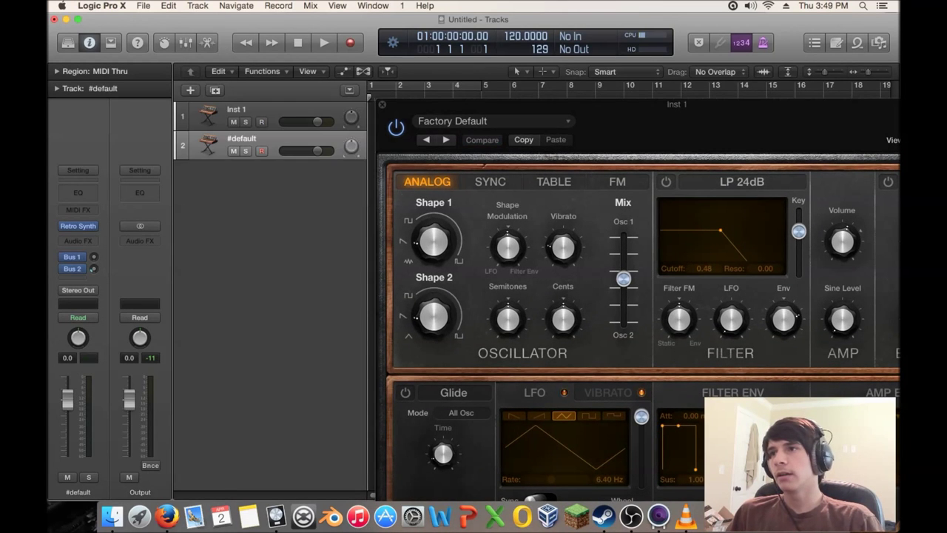
pyautogui.click(77, 225)
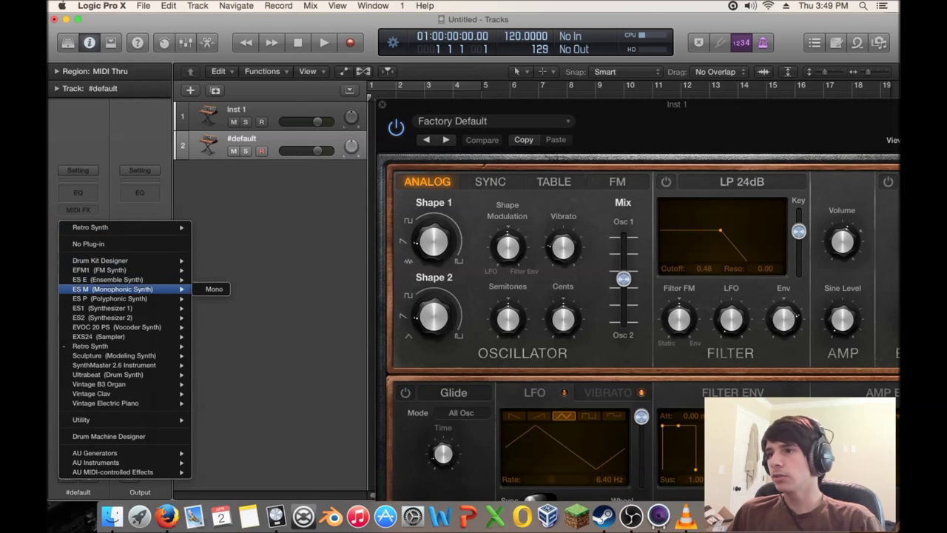
pyautogui.click(100, 317)
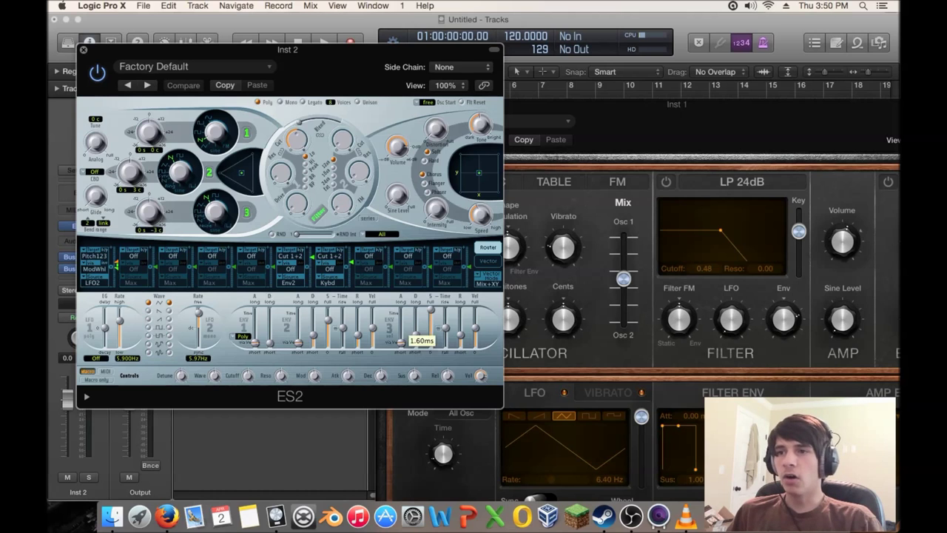
# Change an envelope time slider in the ES2 synth
pyautogui.moveTo(422, 329); pyautogui.dragTo(422, 314)
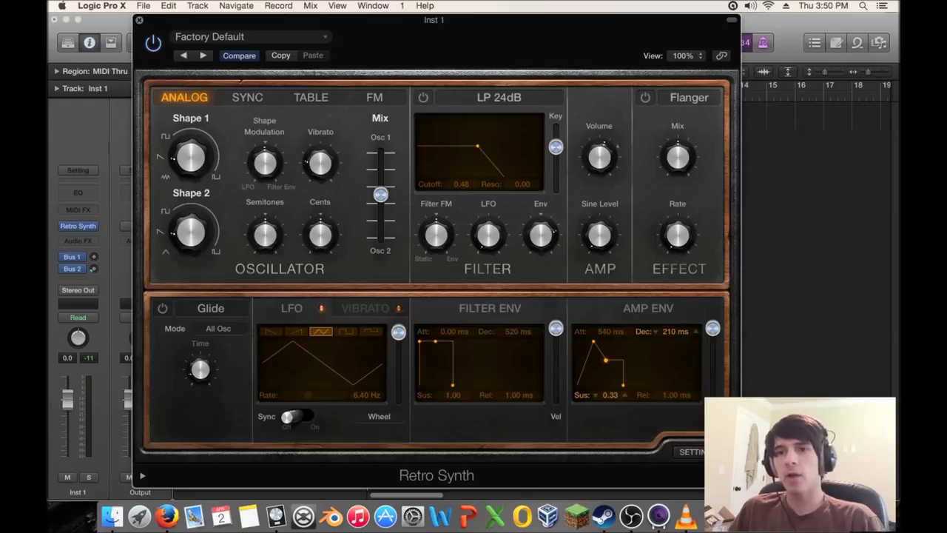
# Lengthen the amp envelope release to about 420 ms
pyautogui.moveTo(640, 394); pyautogui.dragTo(639, 370)
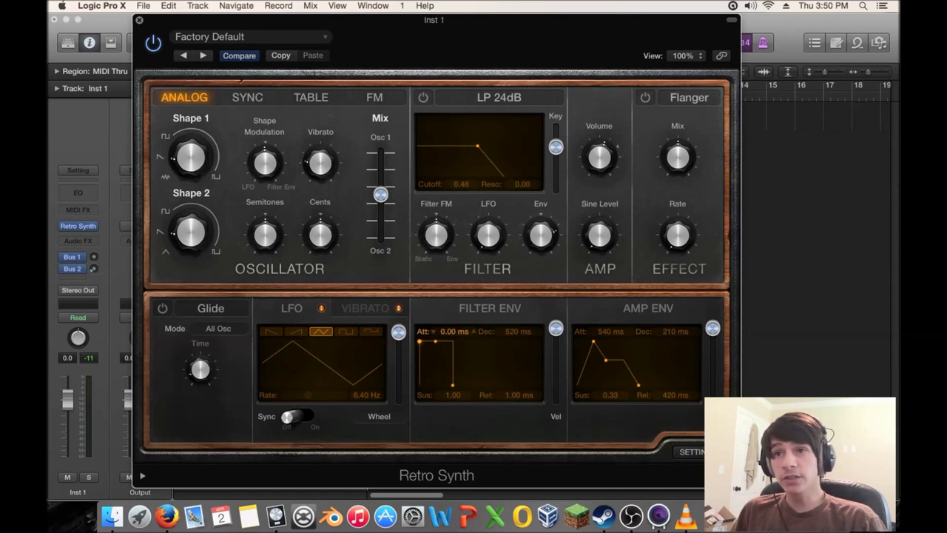
# Switch the LP 24dB low-pass filter on and close its Cutoff down to 0
pyautogui.click(423, 98)
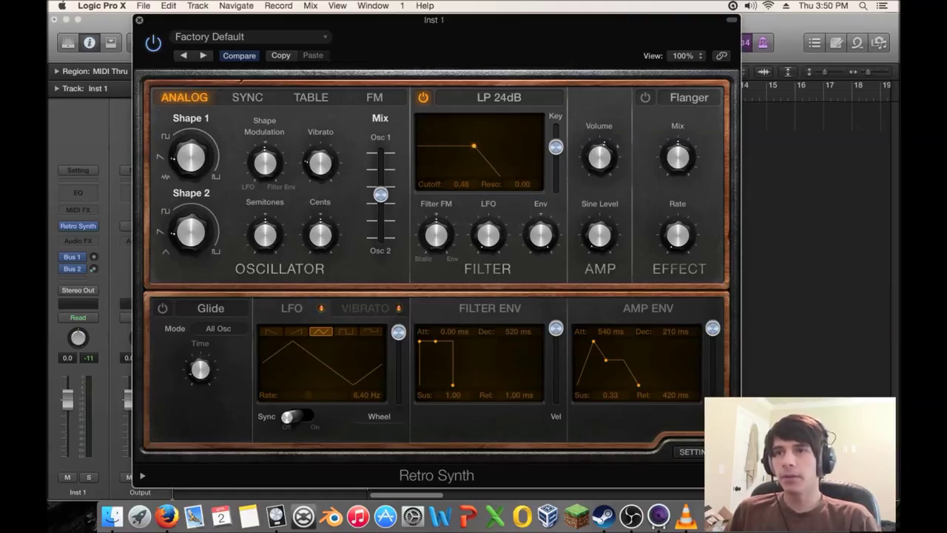
pyautogui.moveTo(473, 146); pyautogui.dragTo(418, 146)
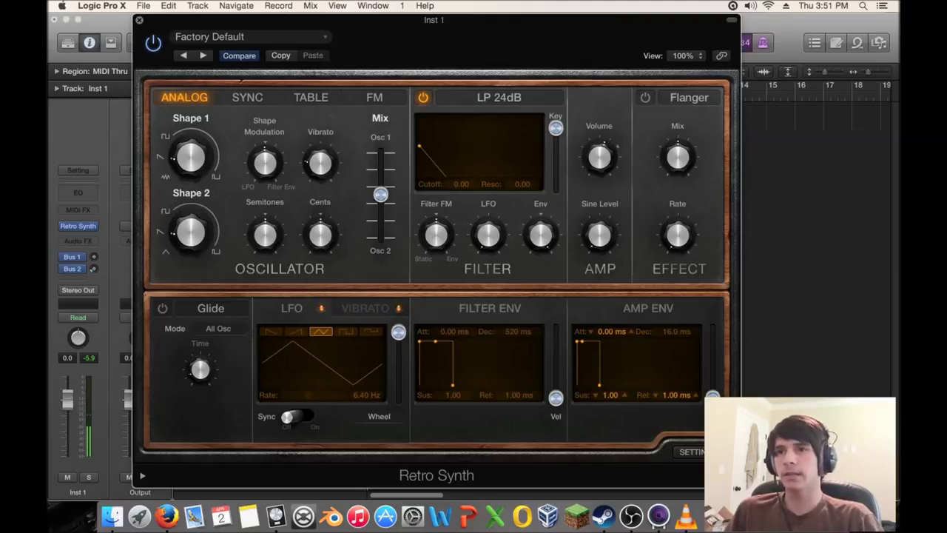
# Adjust and reset the Filter FM amount, then toggle the low-pass filter power
pyautogui.moveTo(435, 235); pyautogui.dragTo(435, 244)
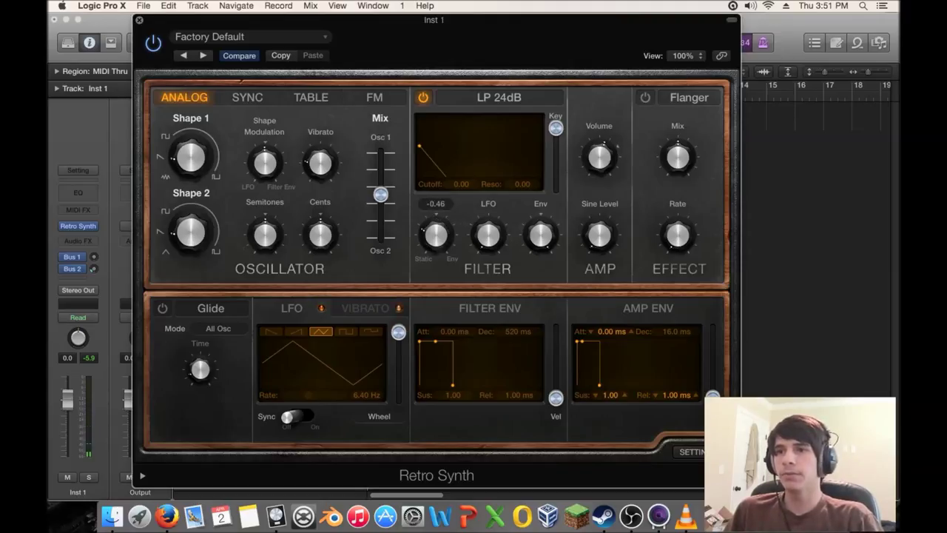
pyautogui.doubleClick(435, 204)
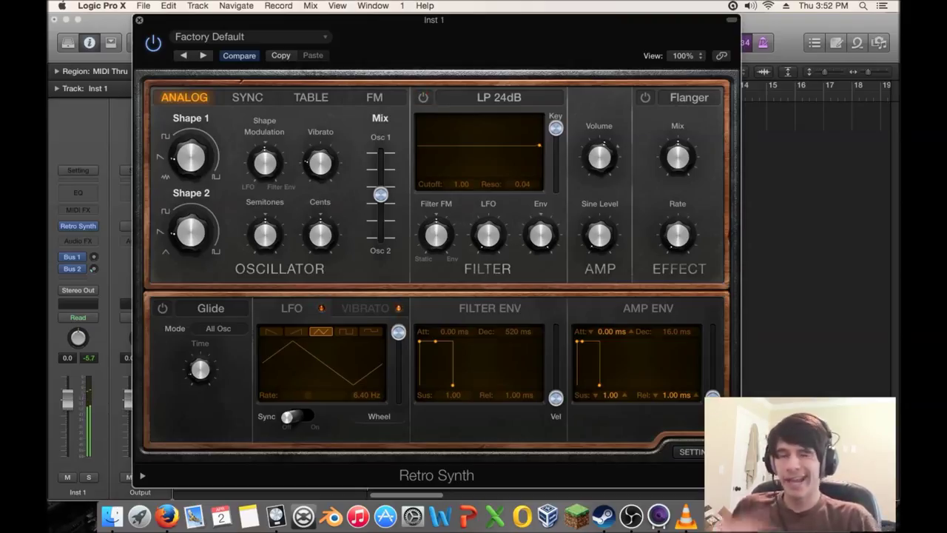
pyautogui.click(423, 97)
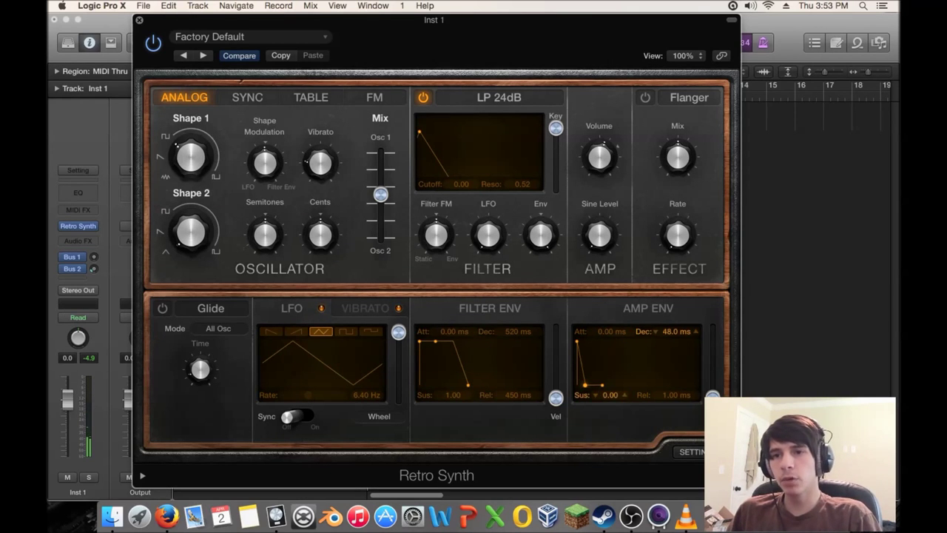
# Give the filter envelope a short ~170 ms decay with zero sustain, editing the decay value directly
pyautogui.moveTo(673, 331); pyautogui.dragTo(673, 311)
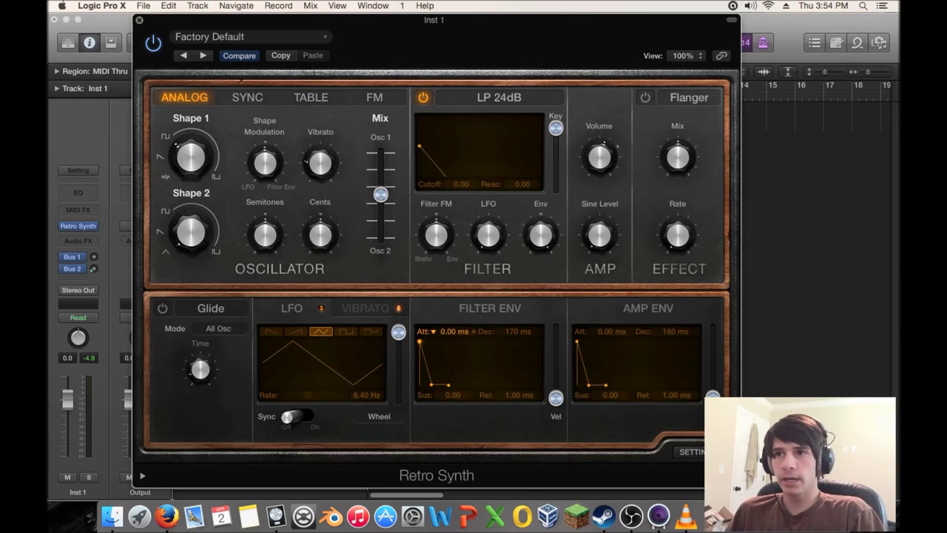
pyautogui.doubleClick(518, 331)
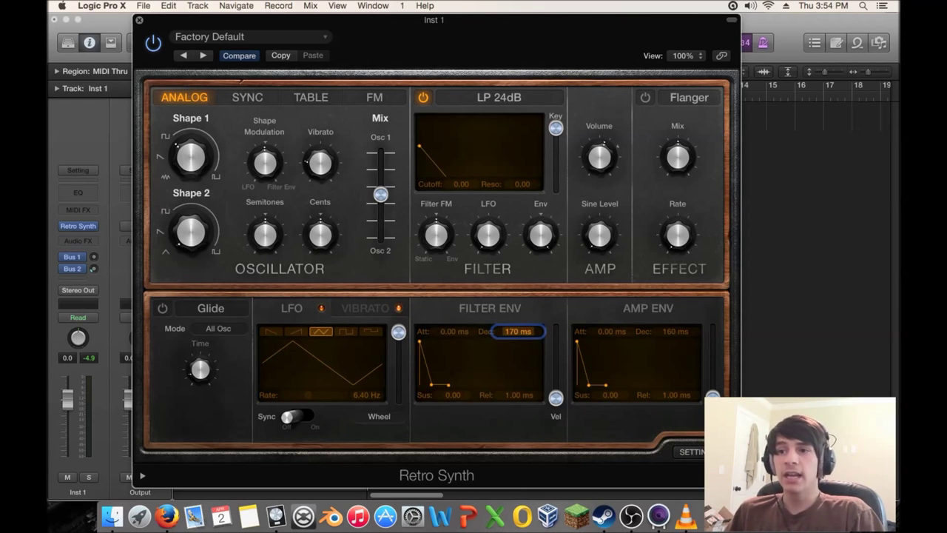